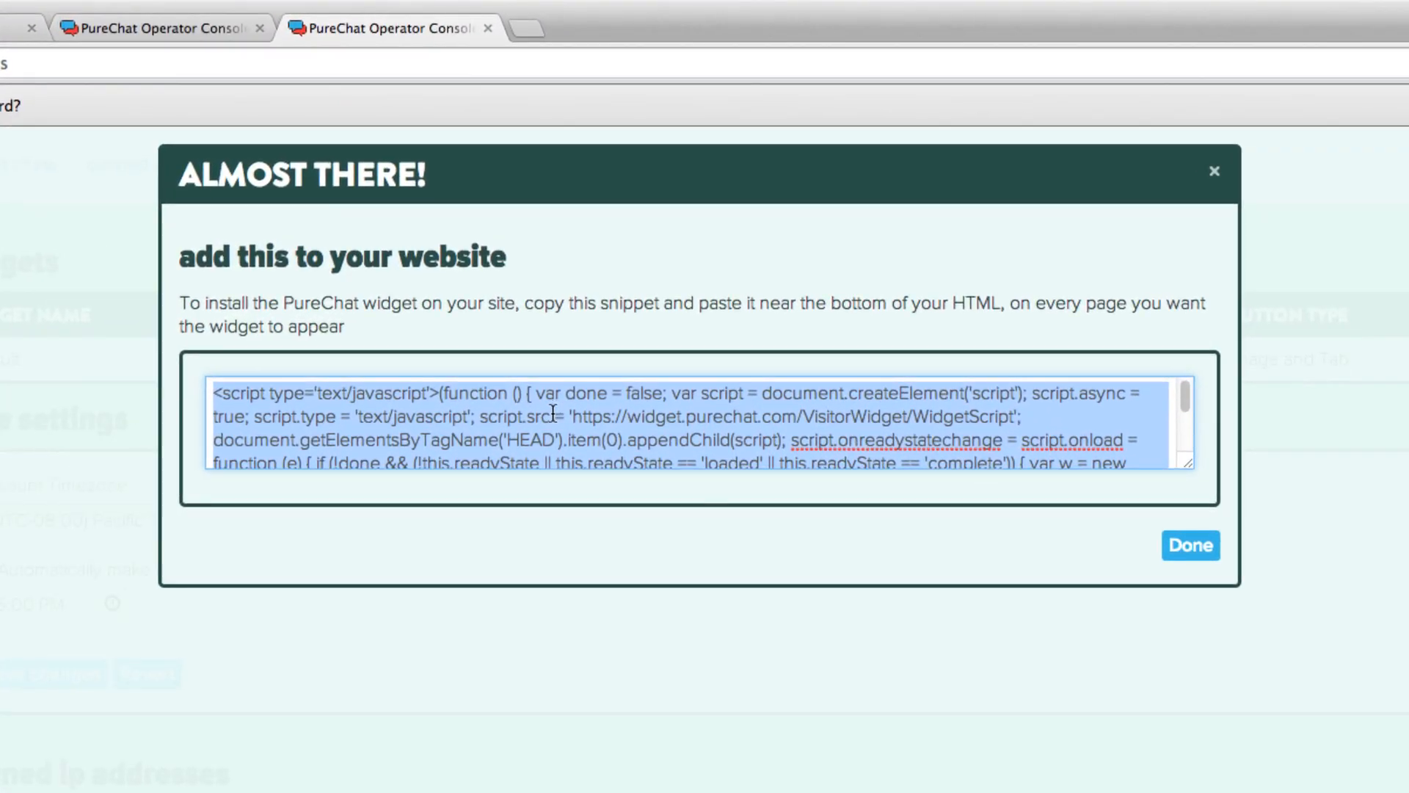
Copy the widget install snippet and close the 'Almost there' dialog with Done
{"action": "right_click", "coordinate": [566, 420]}
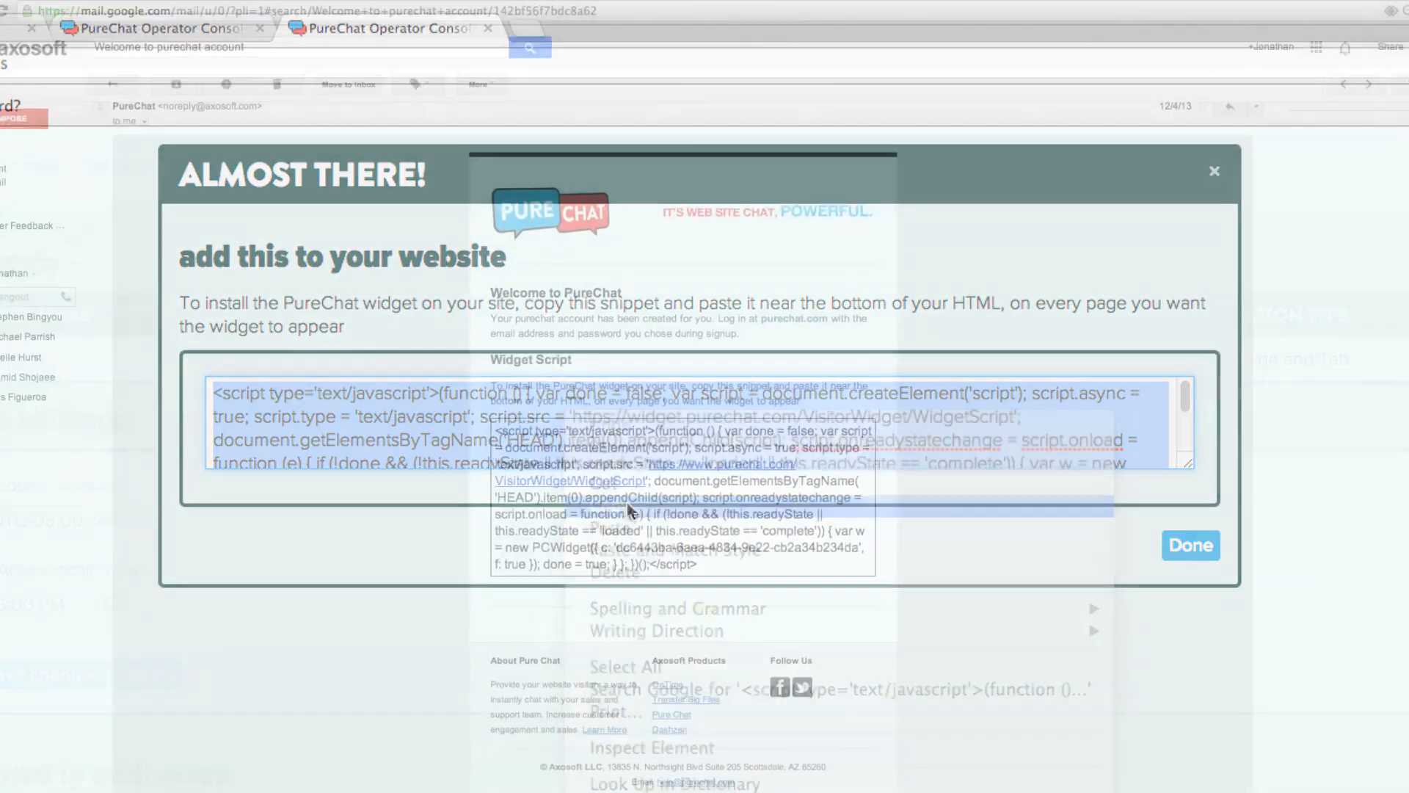
{"action": "left_click", "coordinate": [1214, 170]}
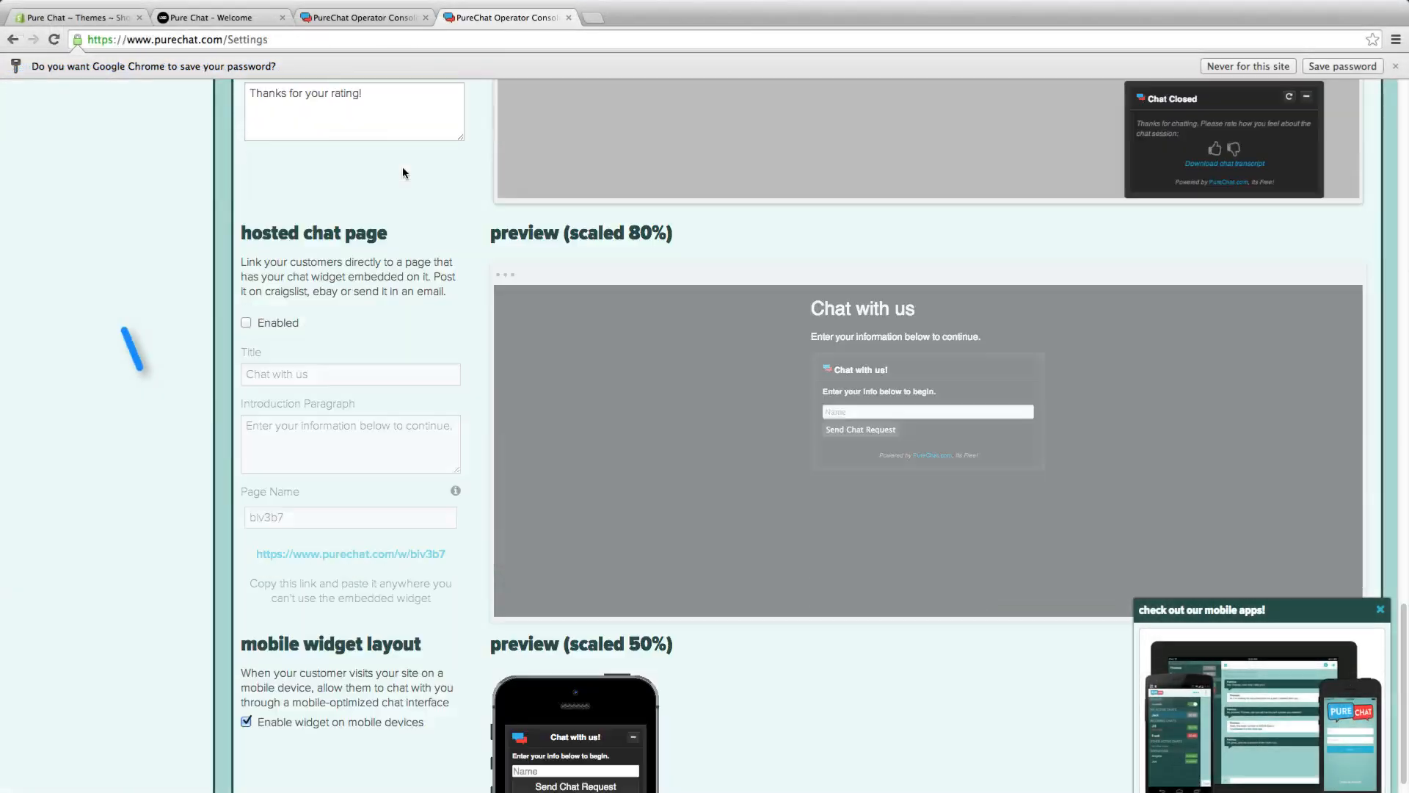
Scroll through the chat widget settings for Best Widget Ever to reach the Title and Image options
{"action": "scroll", "scroll_direction": "down", "scroll_amount": 3}
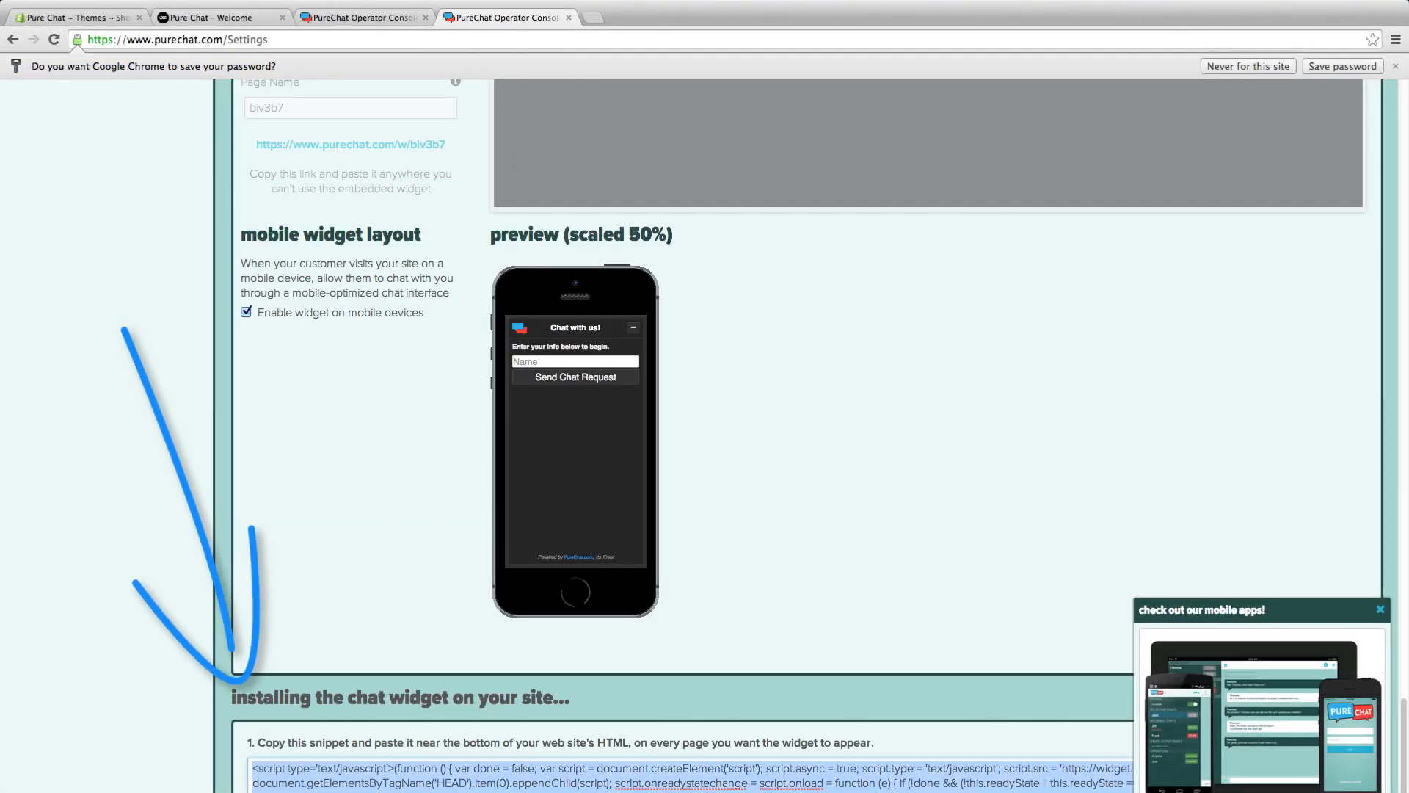
{"action": "scroll", "scroll_direction": "up", "scroll_amount": 3}
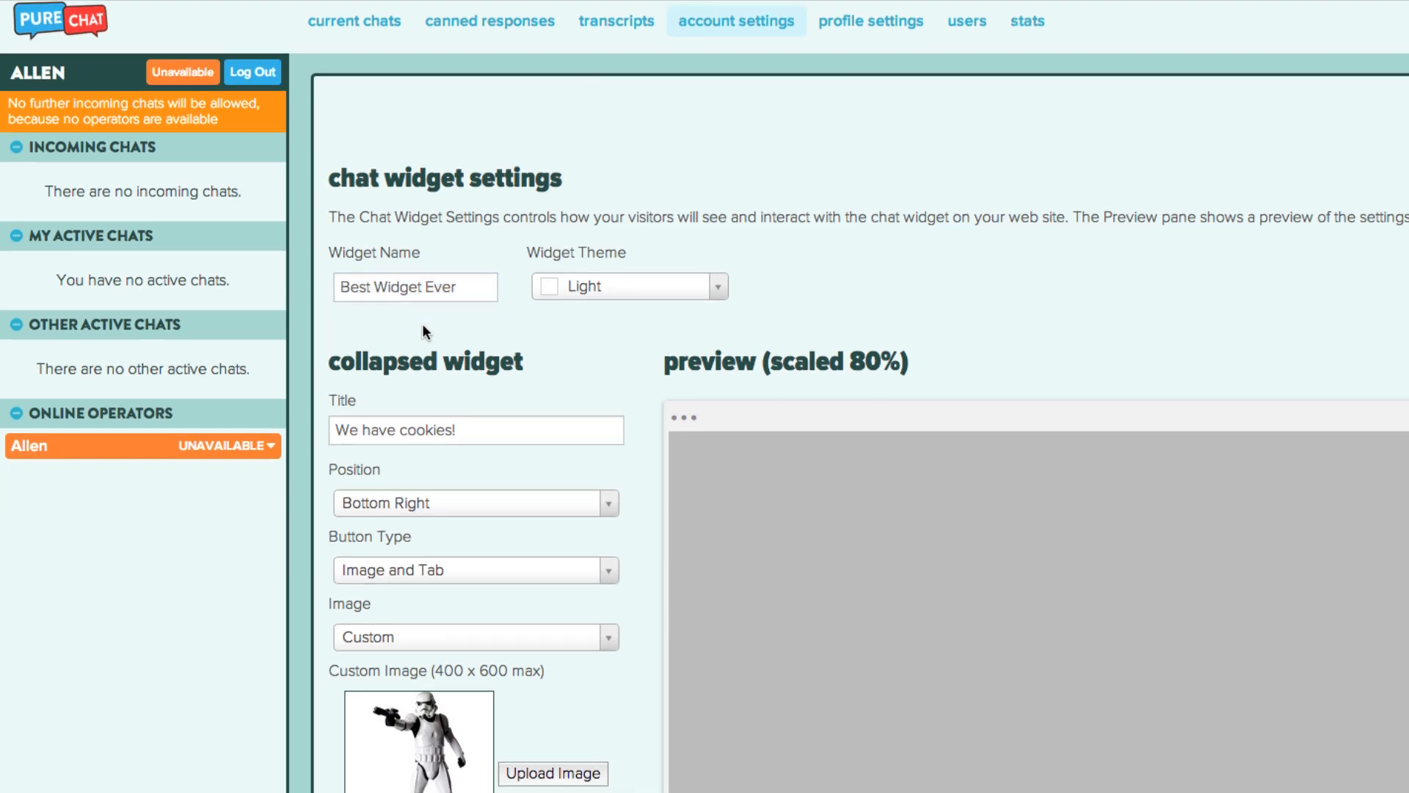
{"action": "scroll", "scroll_direction": "down", "scroll_amount": 3}
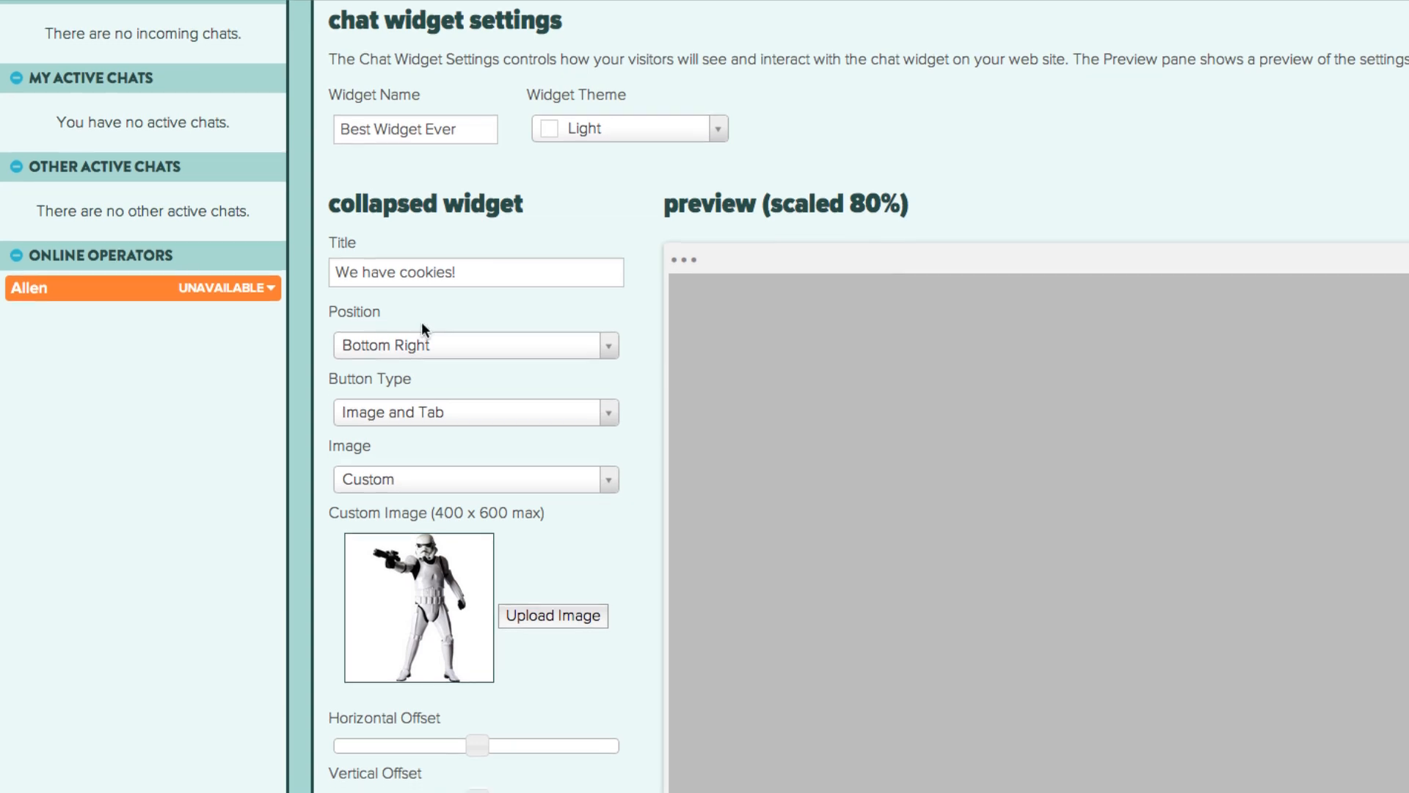
{"action": "scroll", "scroll_direction": "down", "scroll_amount": 3}
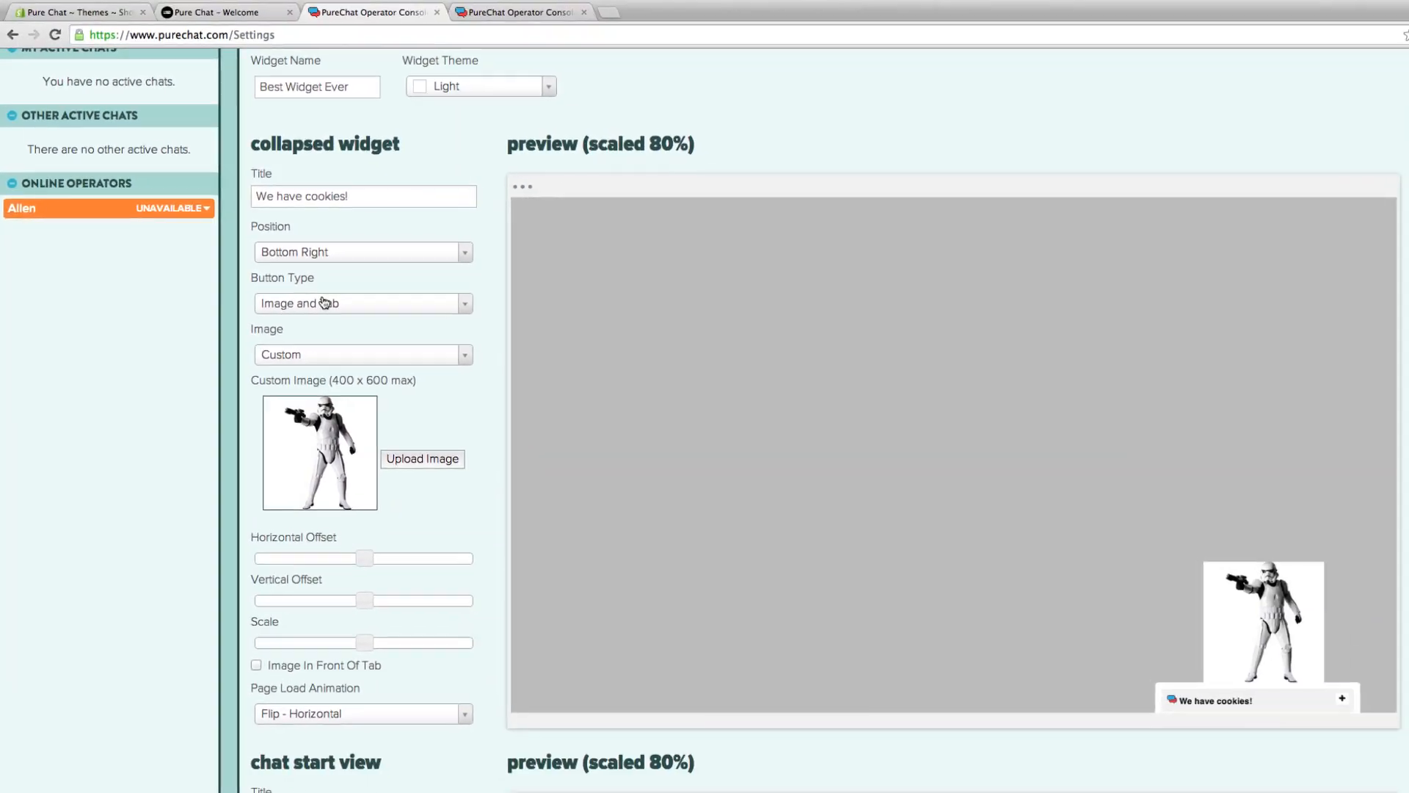
{"action": "scroll", "scroll_direction": "down", "scroll_amount": 3}
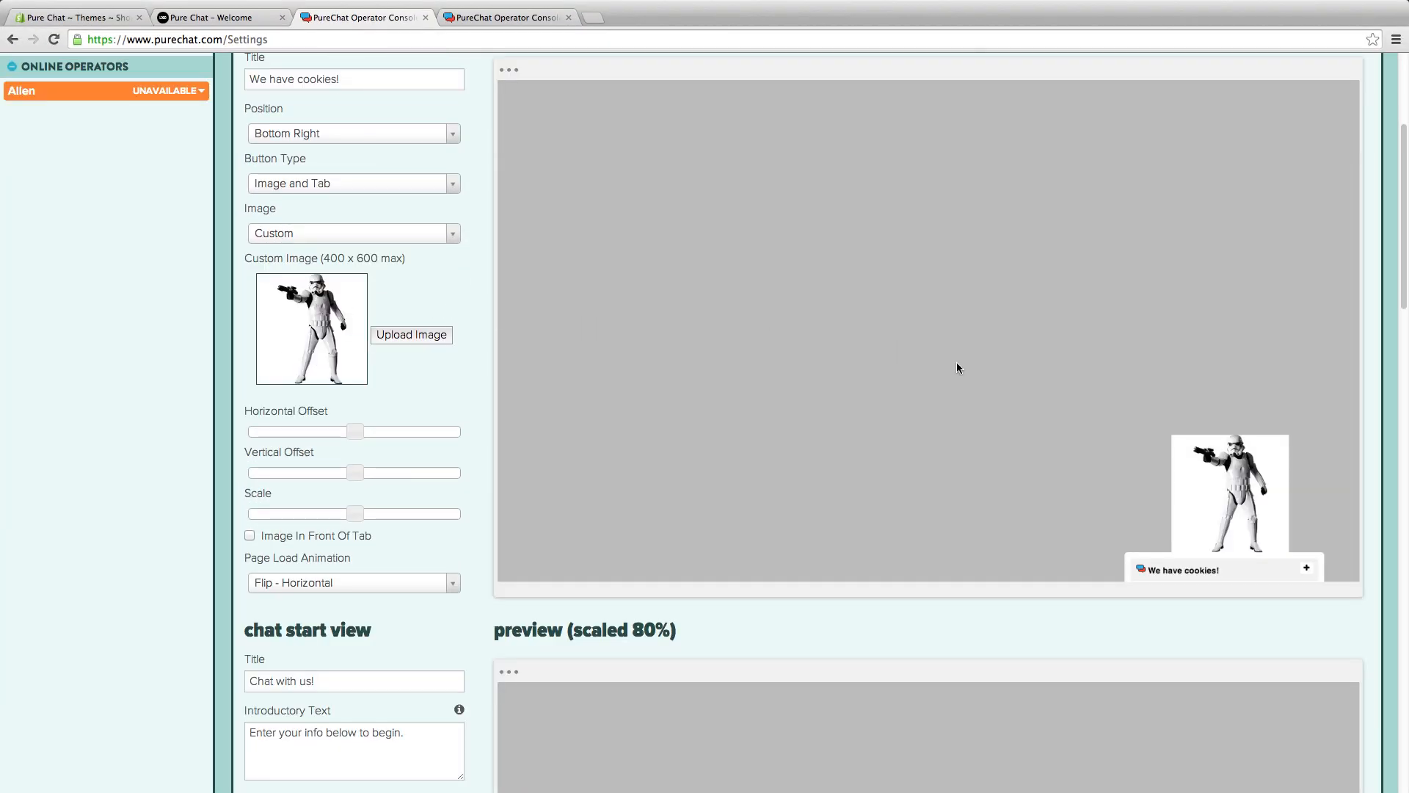
{"action": "left_click", "coordinate": [342, 79]}
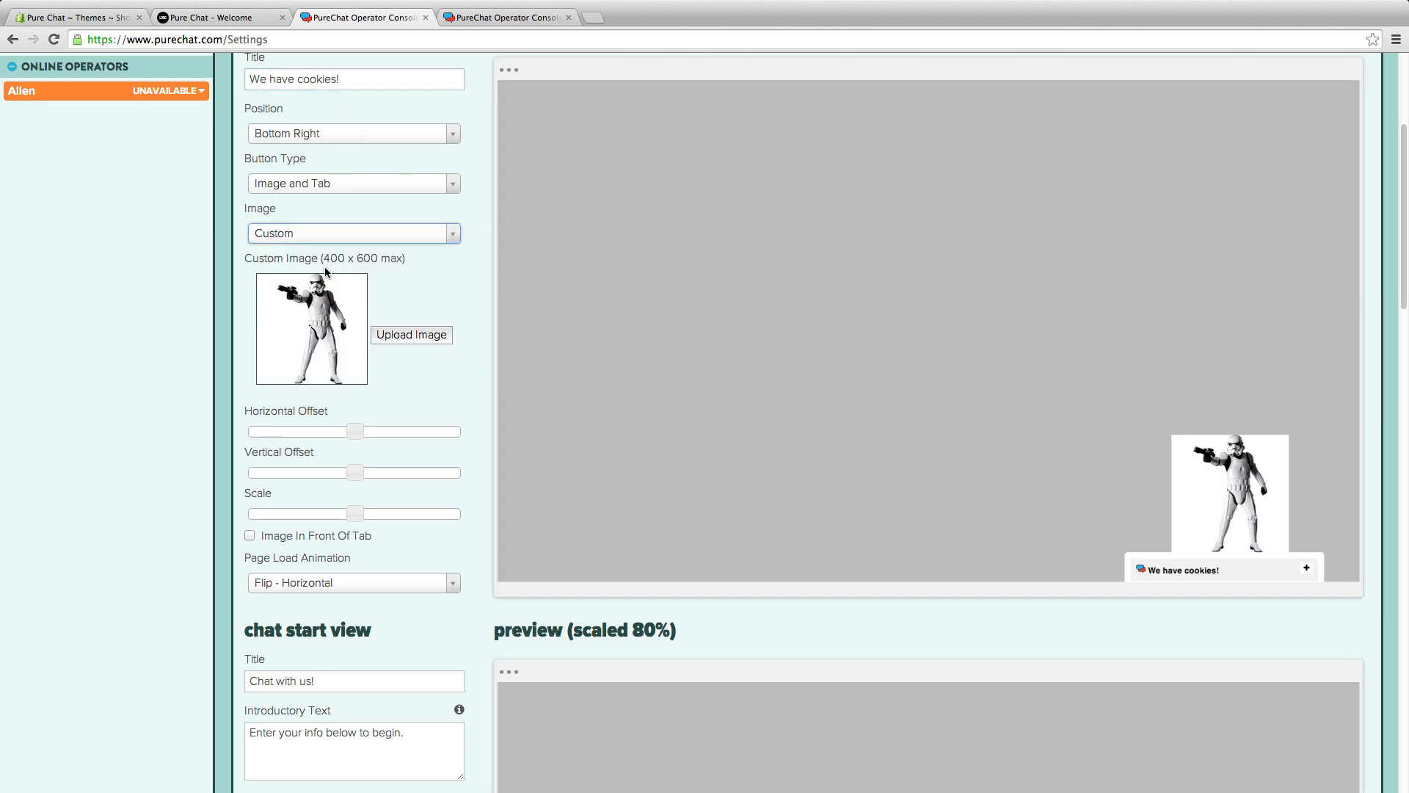
{"action": "scroll", "scroll_direction": "down", "scroll_amount": 3}
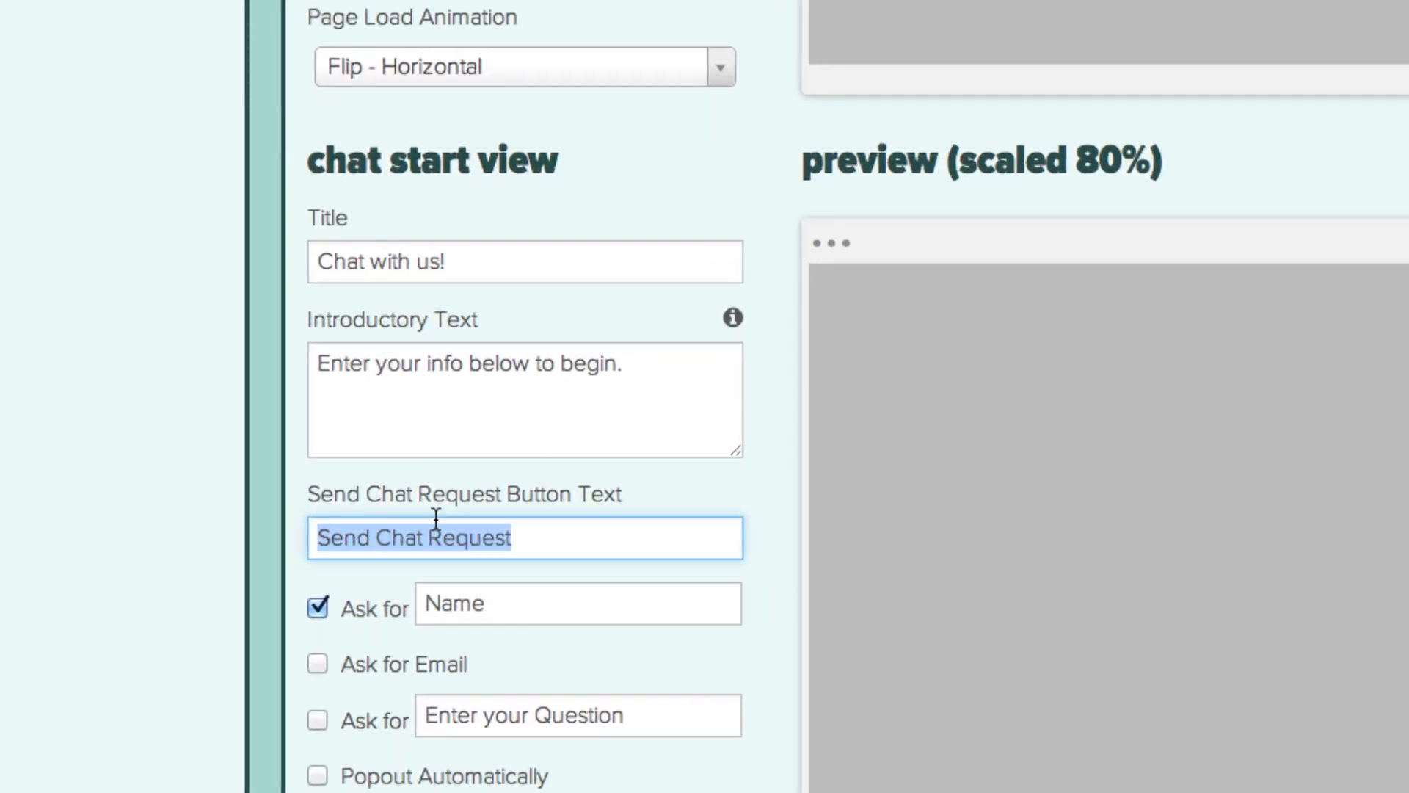
{"action": "mouse_move", "coordinate": [455, 521]}
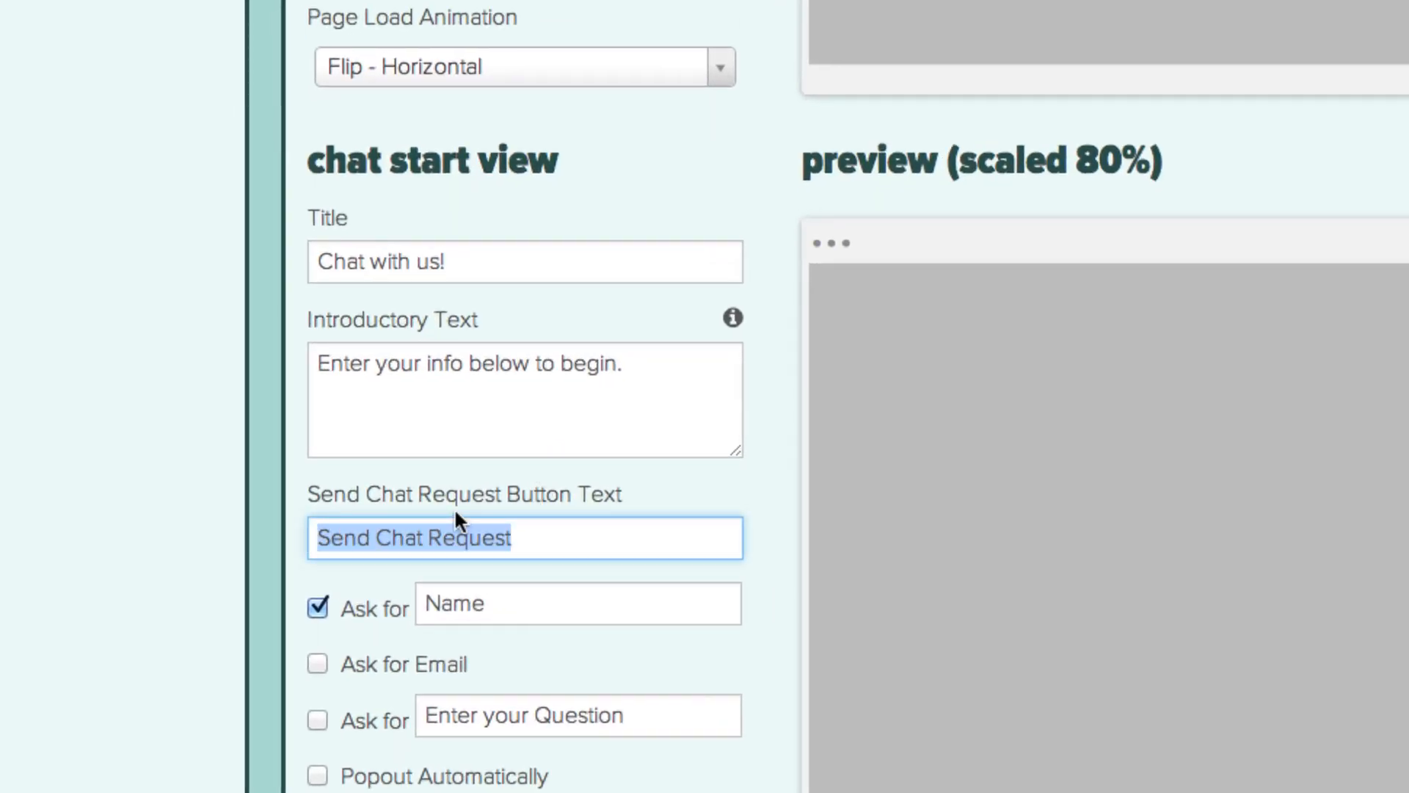
Review Send Chat start view and Unavailable Action, then enable the hosted chat page named troopernumber378
{"action": "type", "text": "Send Chat"}
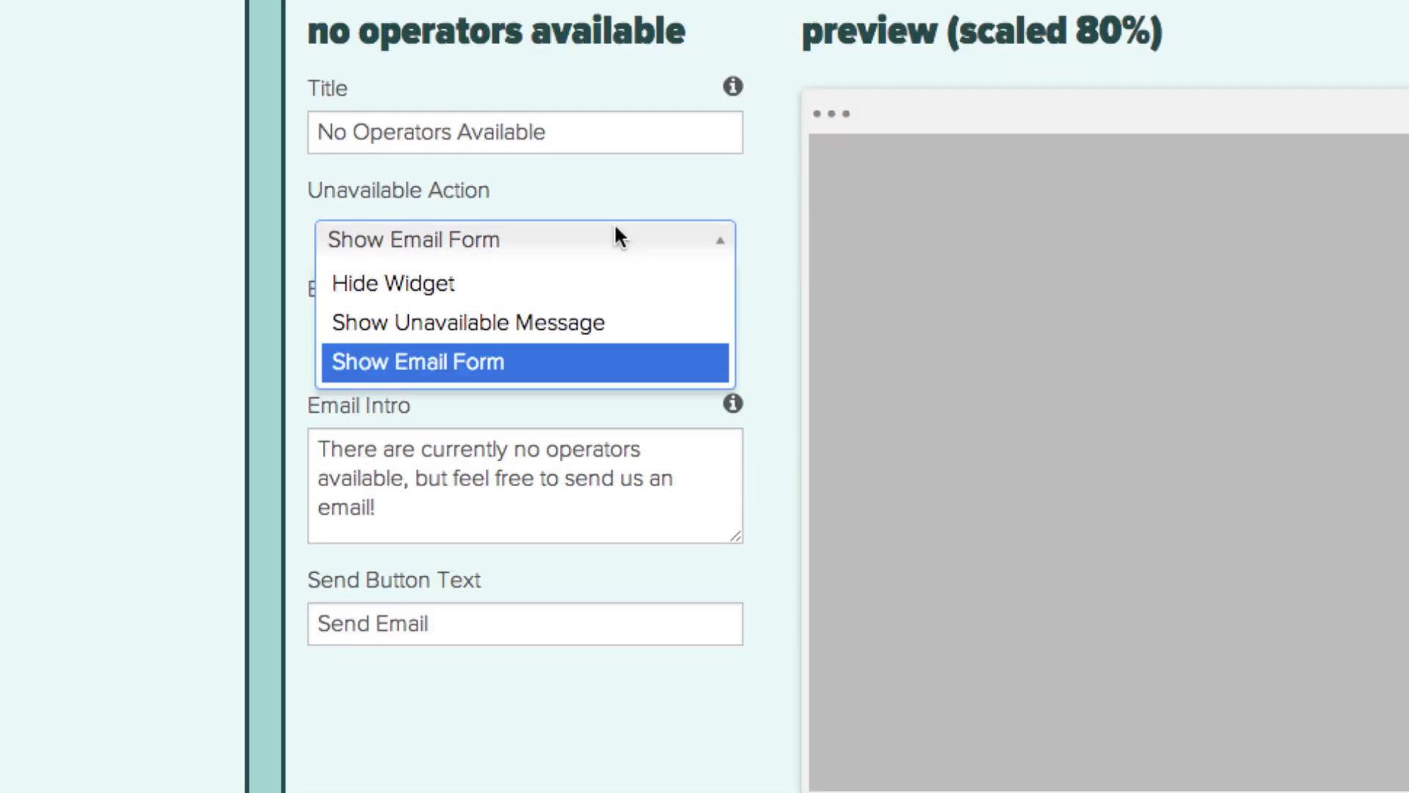
{"action": "left_click", "coordinate": [393, 283]}
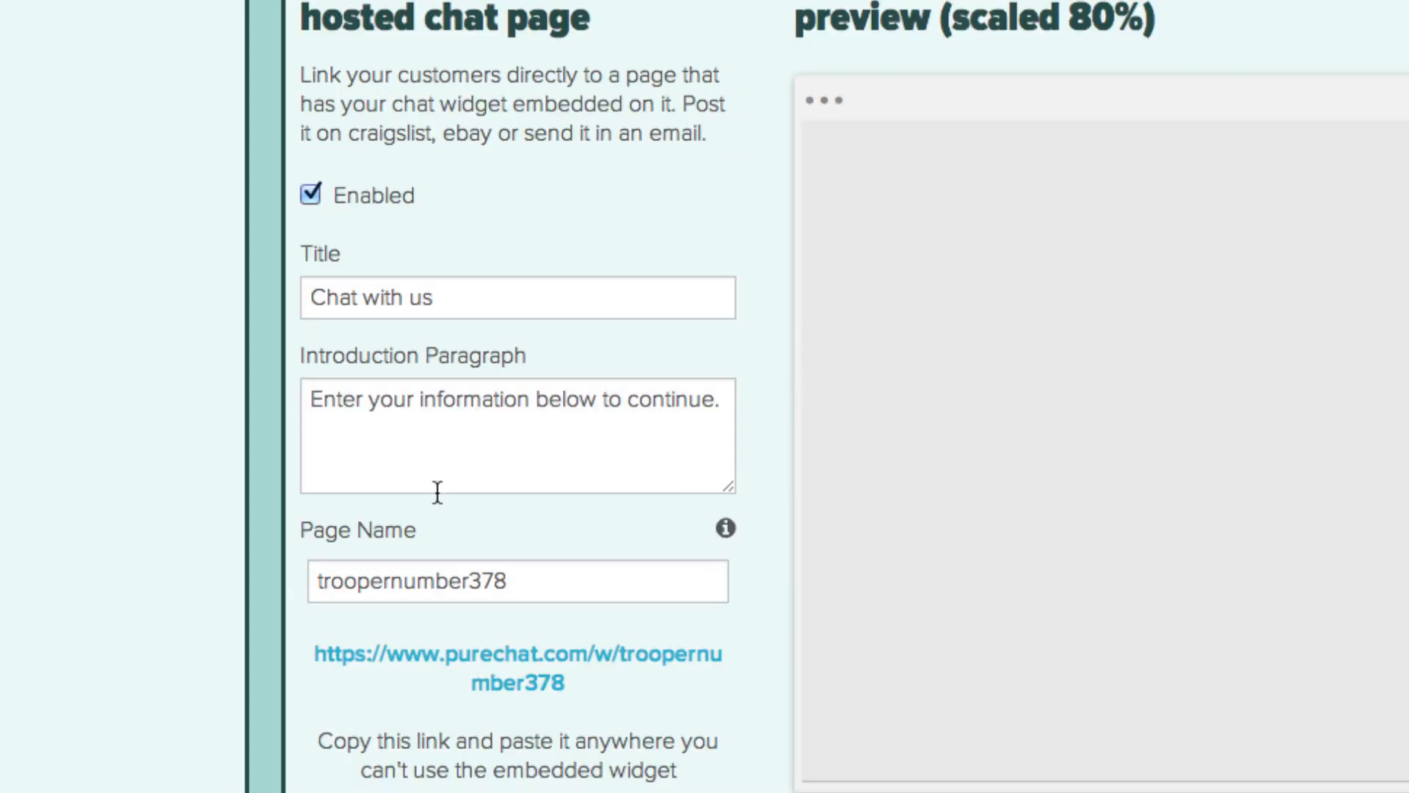
{"action": "left_click", "coordinate": [311, 195]}
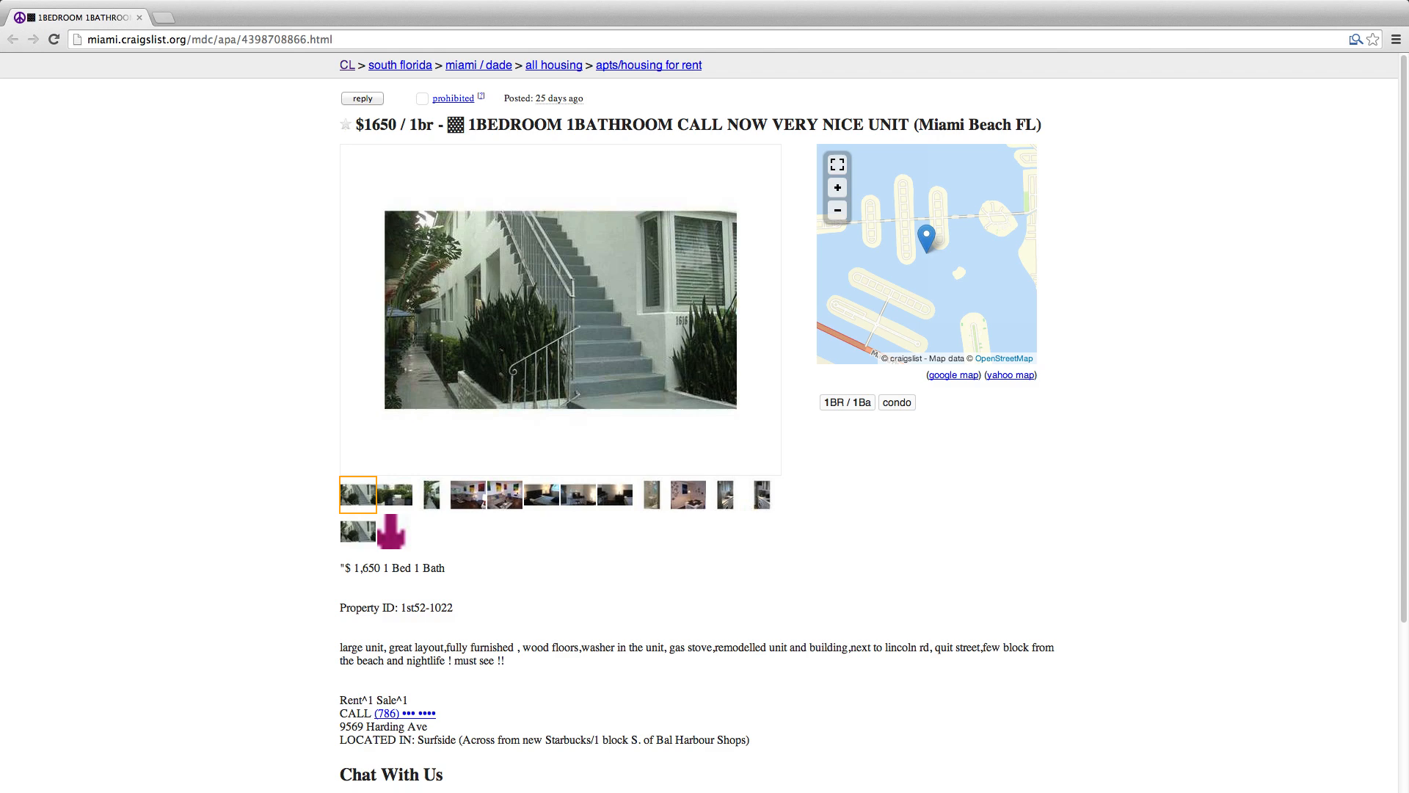
{"action": "scroll", "scroll_direction": "down", "scroll_amount": 3}
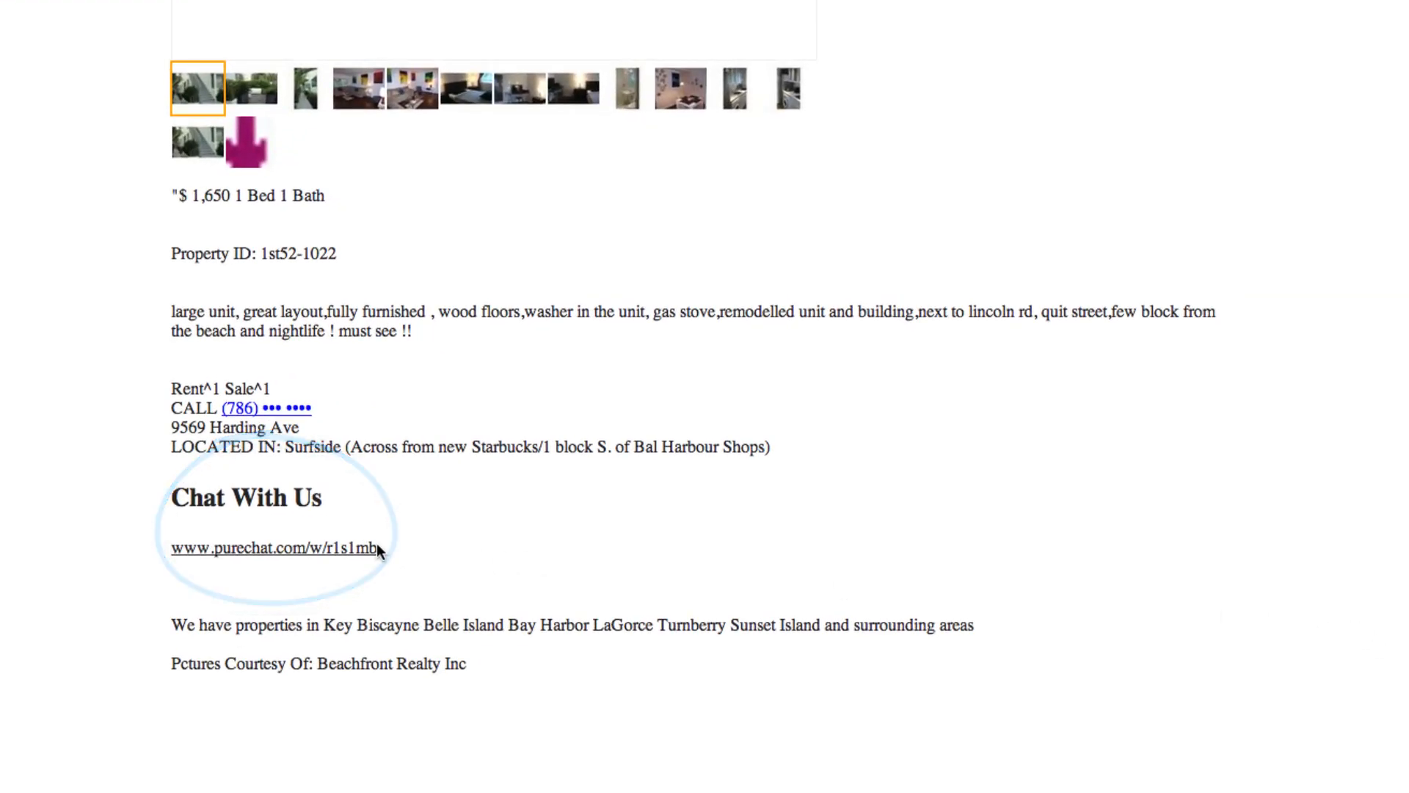
{"action": "left_click", "coordinate": [276, 549]}
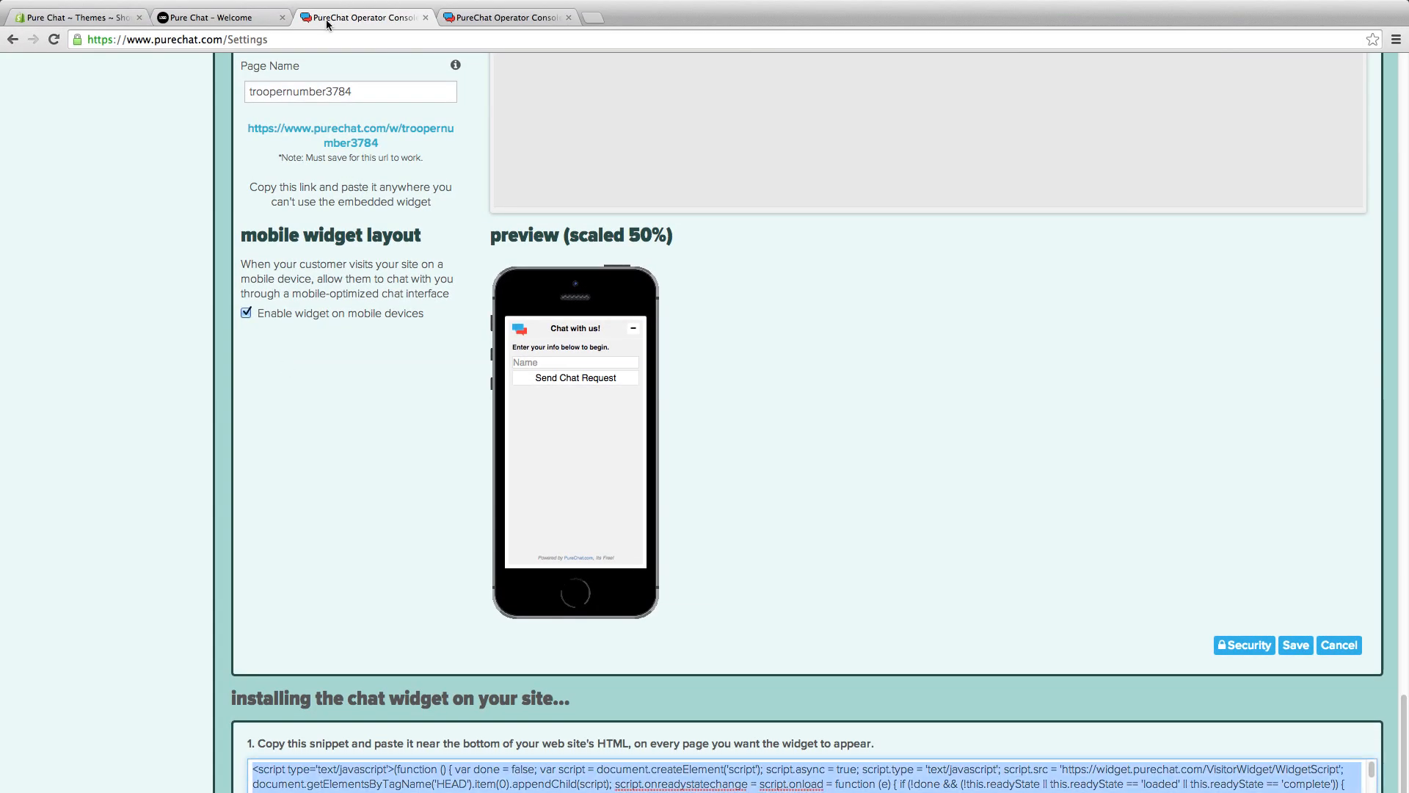
{"action": "mouse_move", "coordinate": [758, 371]}
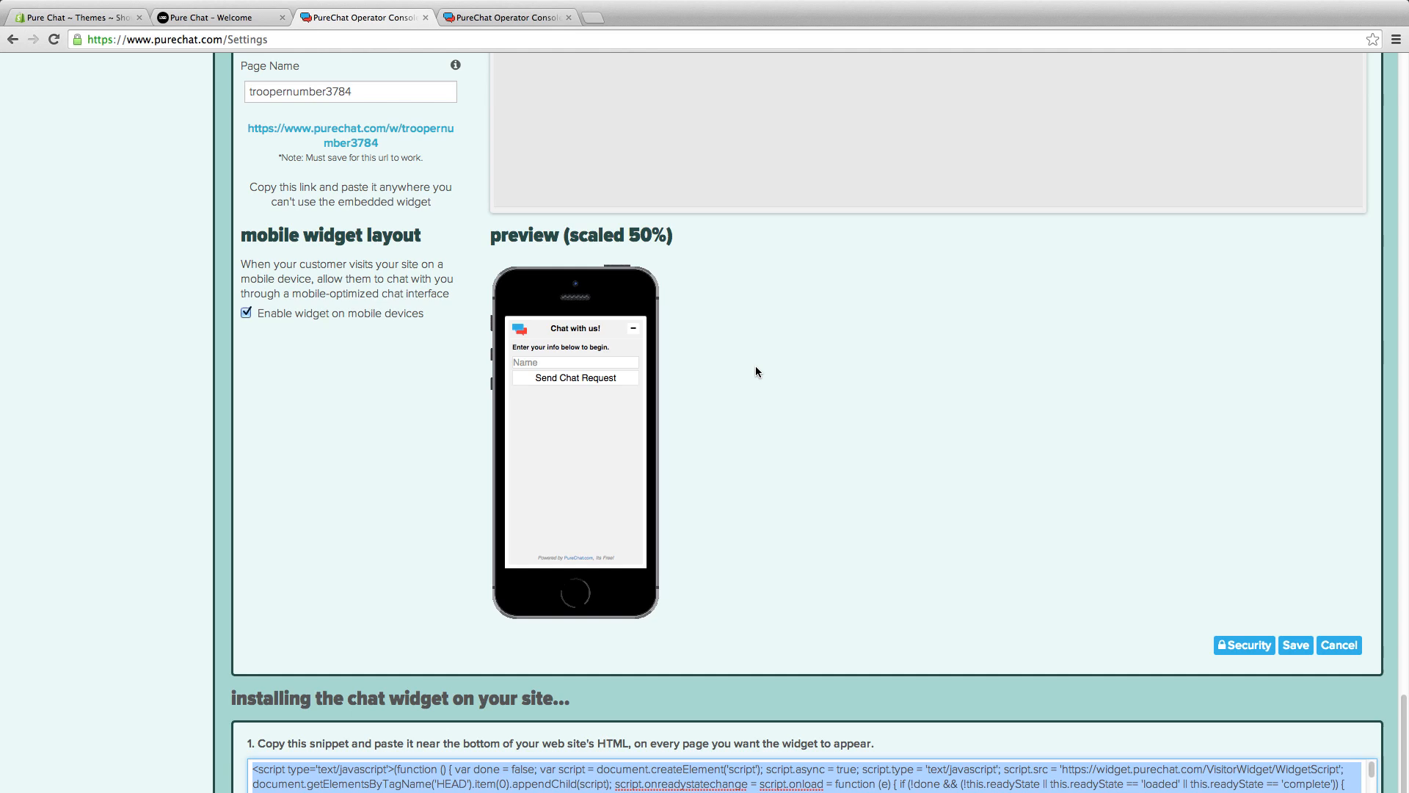
{"action": "left_click", "coordinate": [74, 12]}
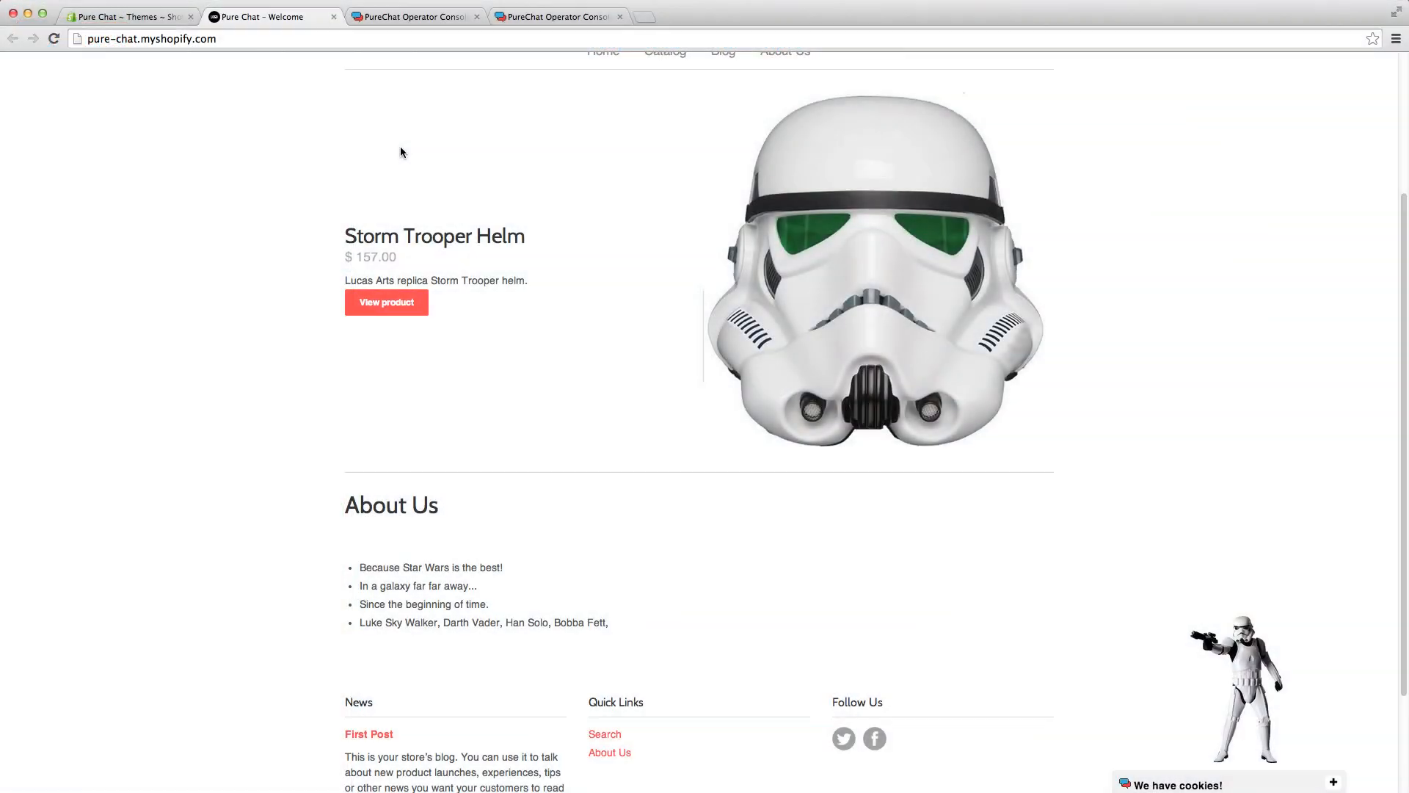
{"action": "mouse_move", "coordinate": [1308, 787]}
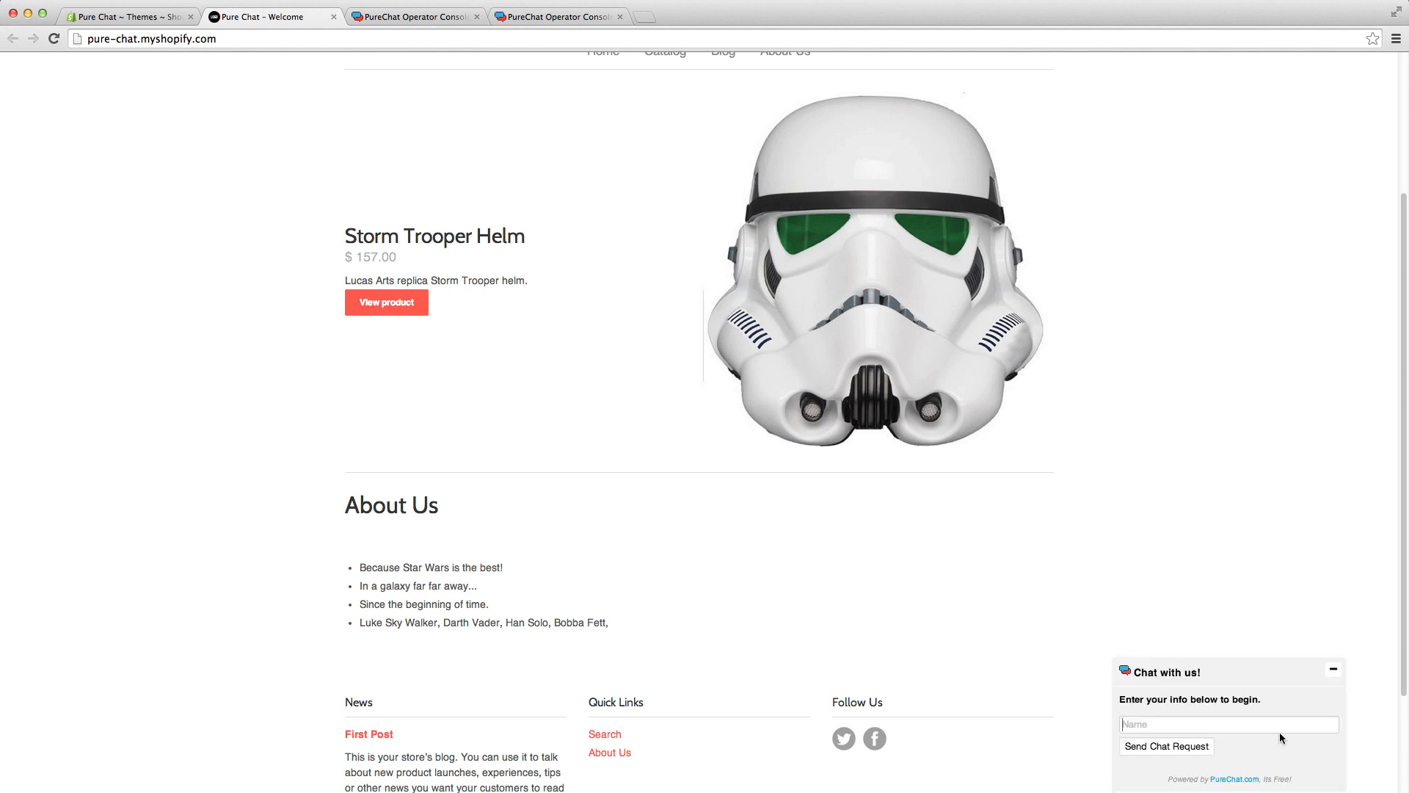
Enter visitor name 'Ben d' in the Chat with us! form and scroll PureChat's FAQ page
{"action": "type", "text": "Ben d"}
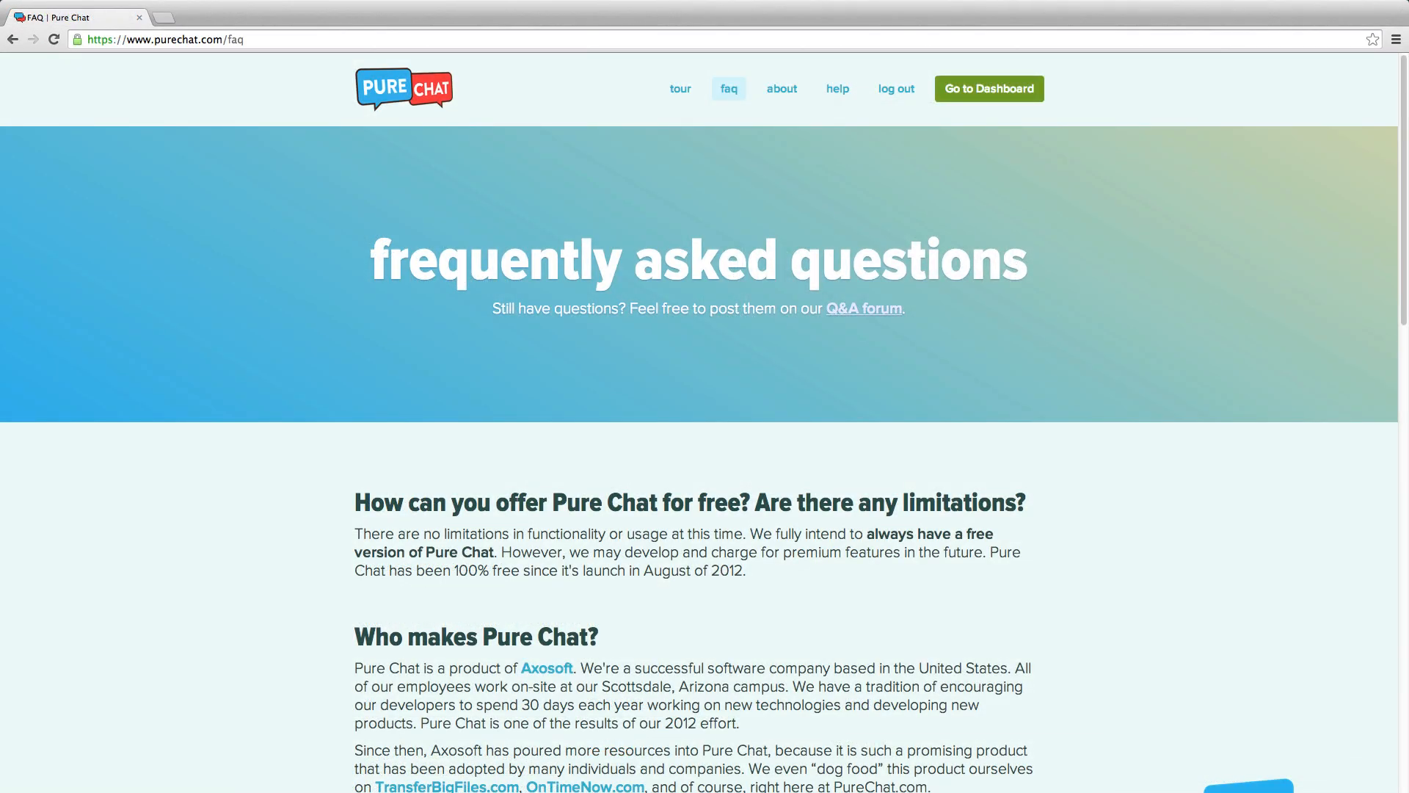
{"action": "scroll", "scroll_direction": "down", "scroll_amount": 3}
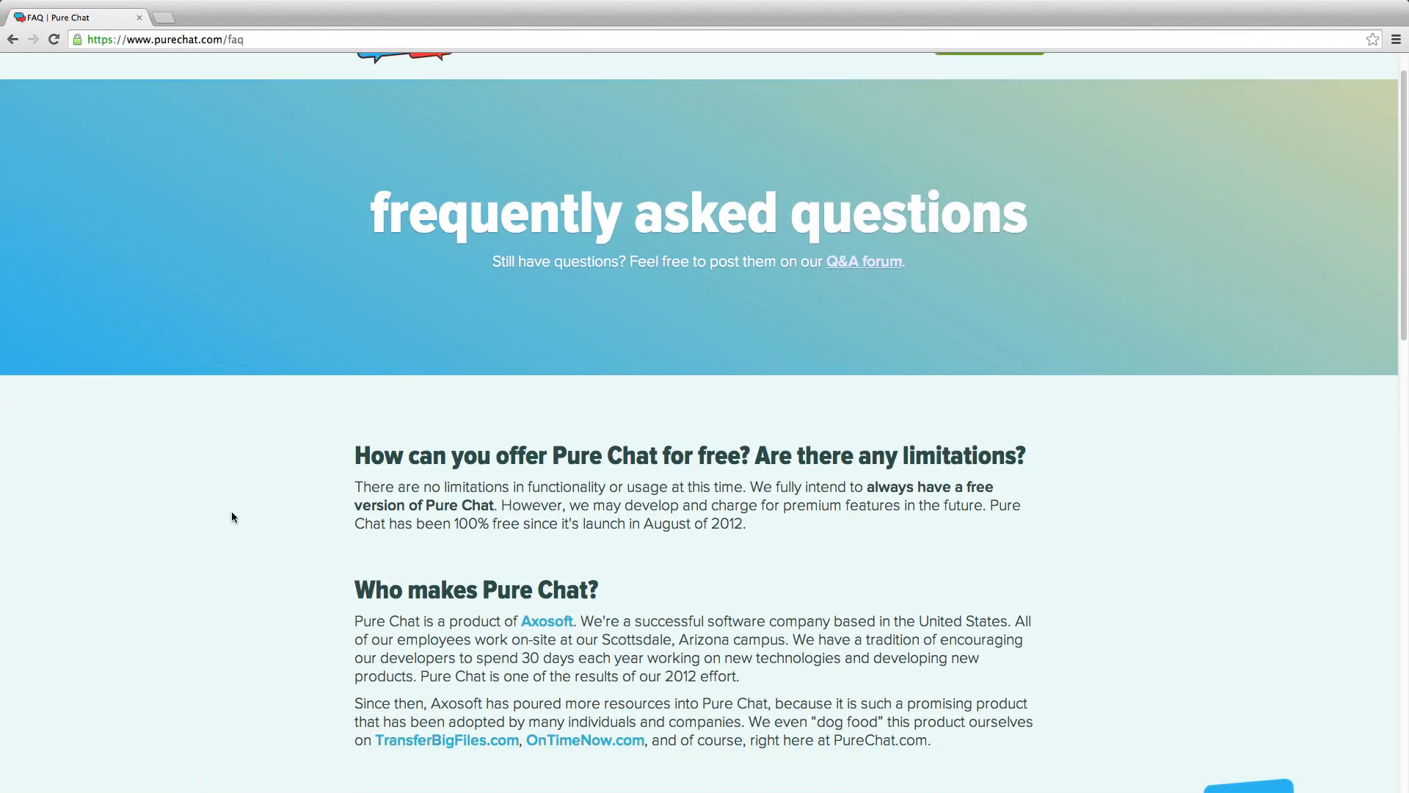